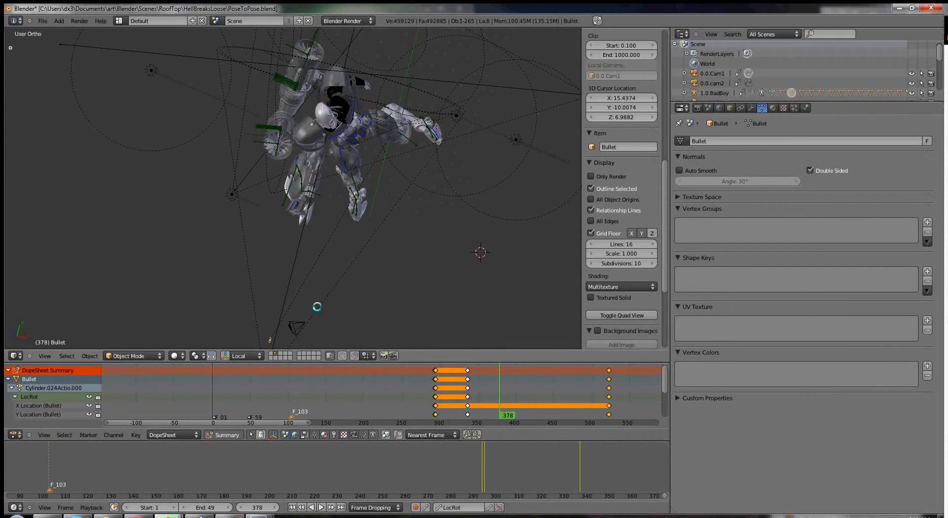
Step: Parent the Bullet object to the BadBoy rig via Set Parent To Object
left_click(292, 212)
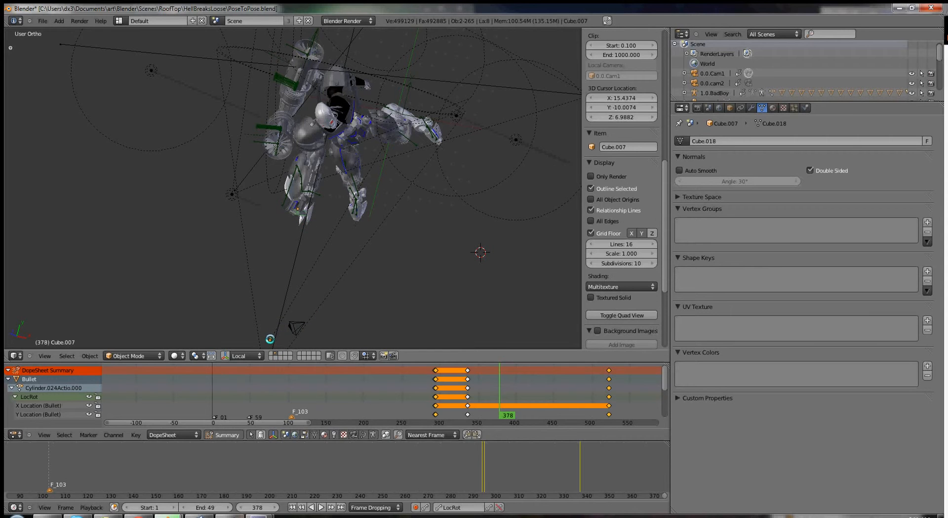
left_click(389, 177)
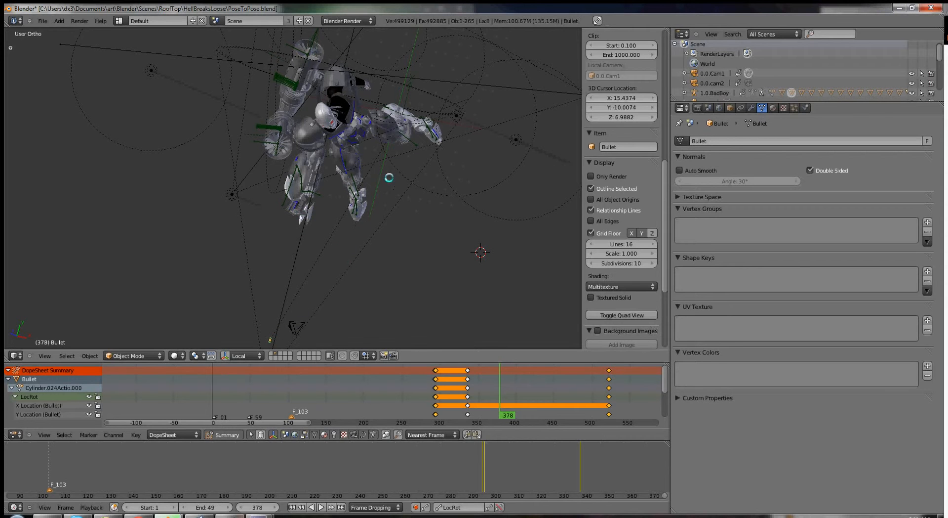
left_click(716, 93)
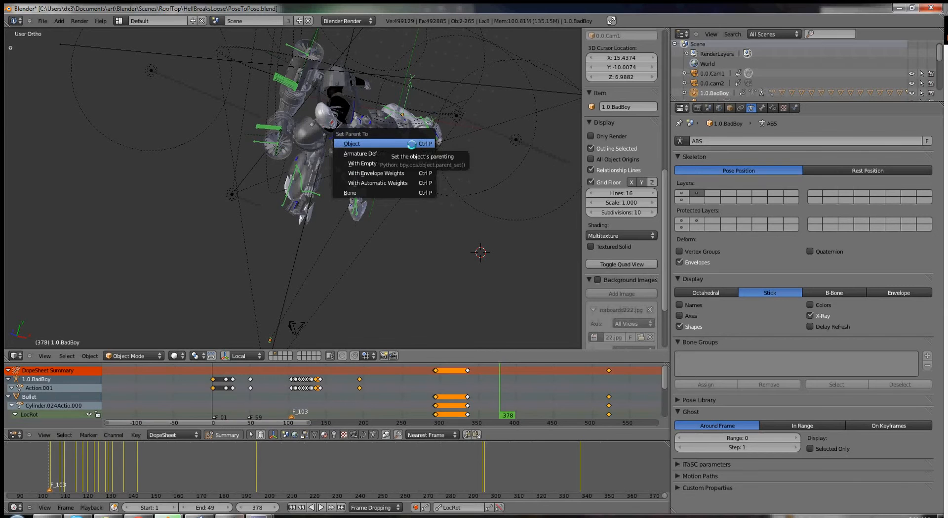
mouse_move(362, 143)
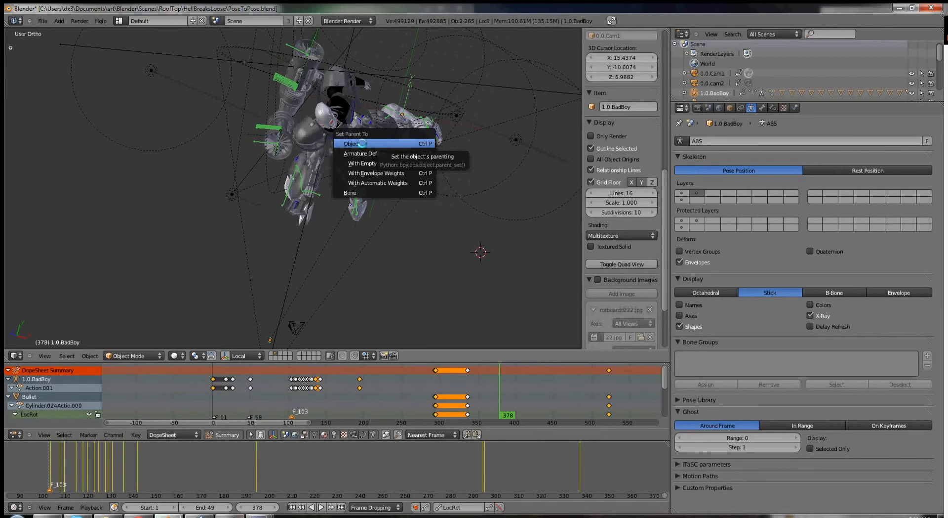
mouse_move(377, 183)
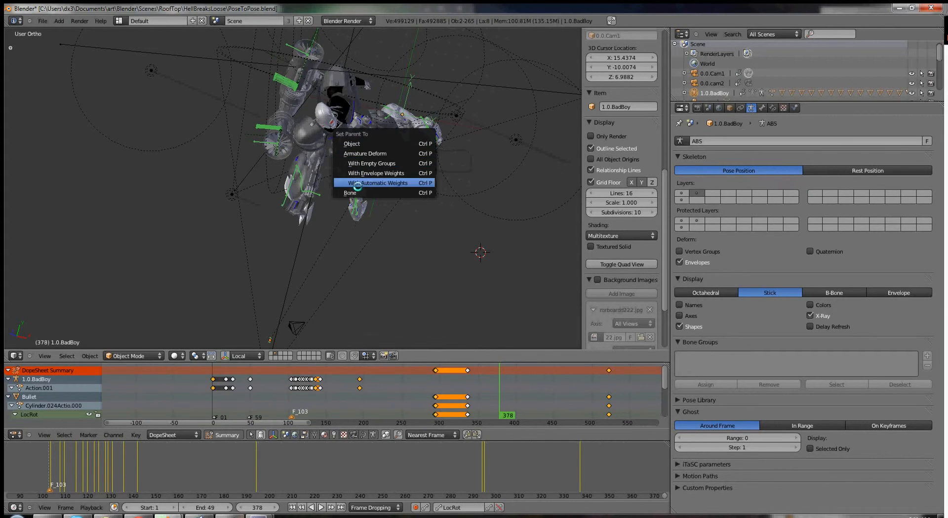
mouse_move(351, 192)
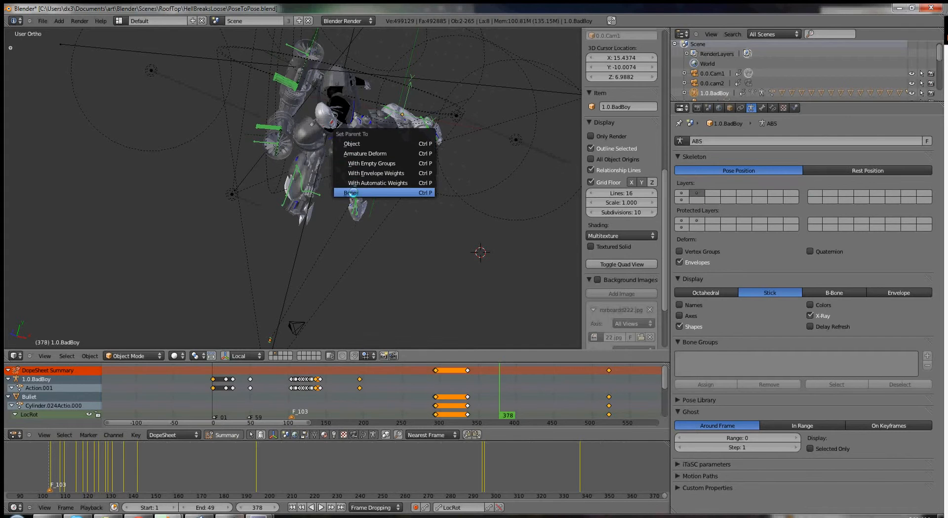
mouse_move(352, 144)
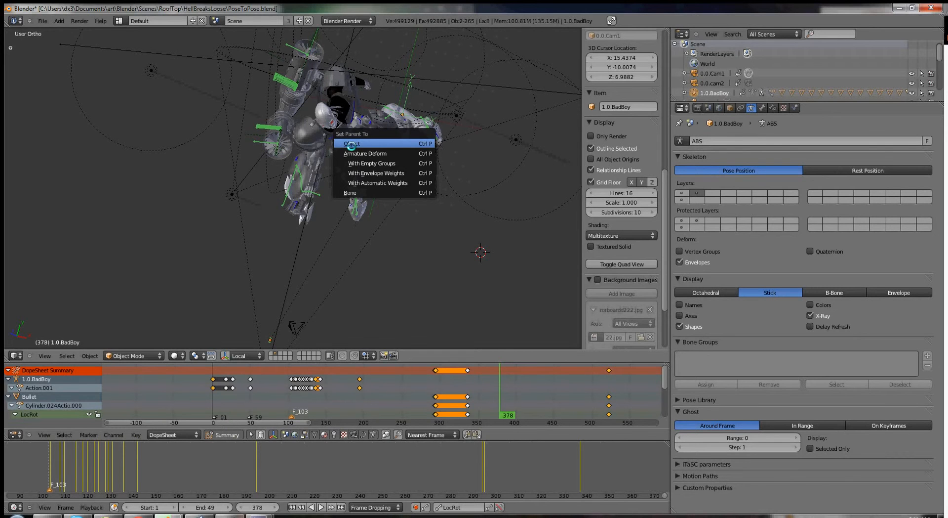
left_click(351, 143)
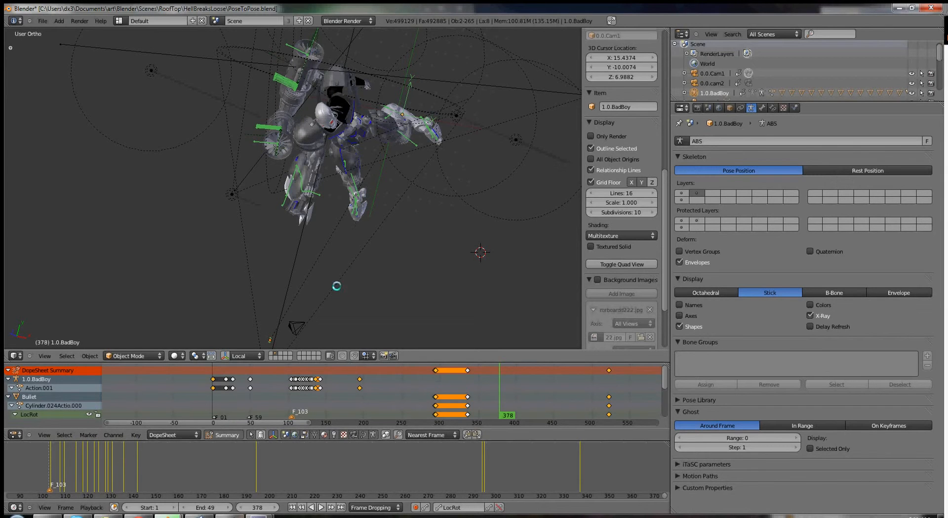
mouse_move(327, 330)
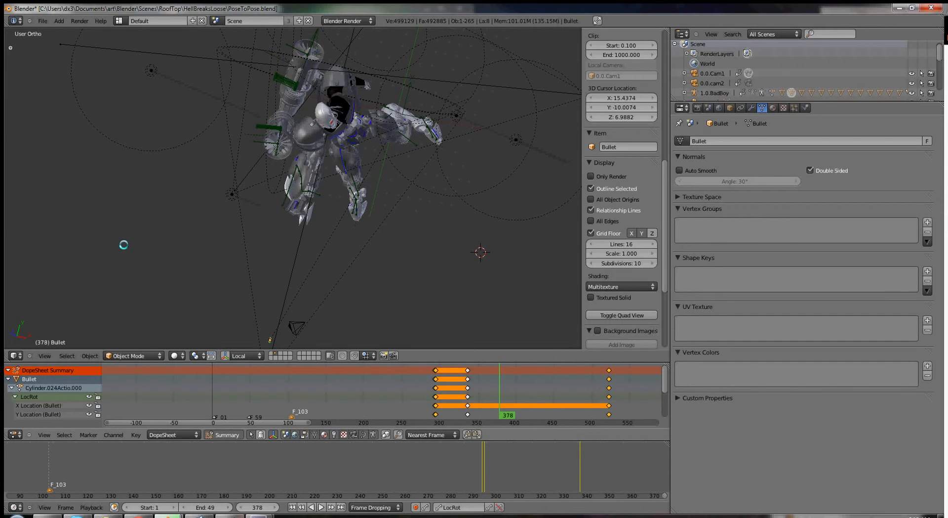
Step: Save the pose file and open Composite1.blend from the recent files
left_click(42, 20)
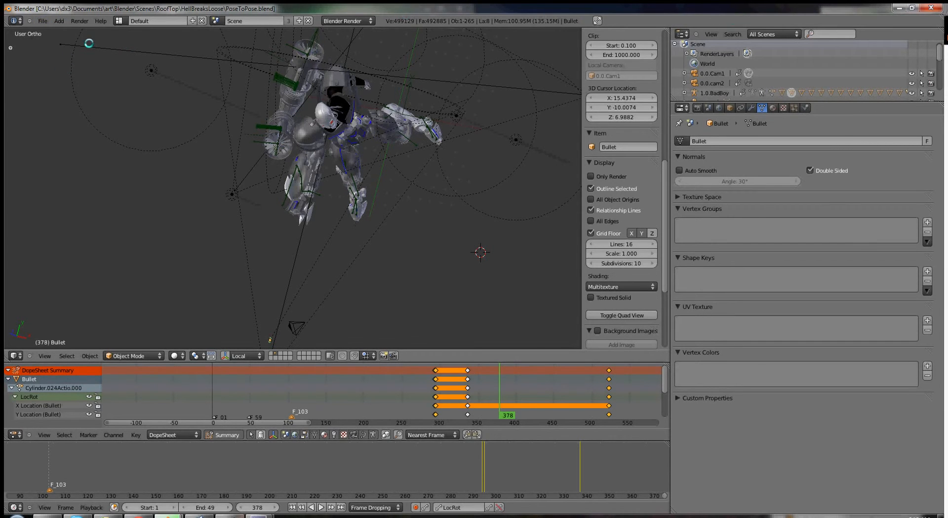
left_click(43, 21)
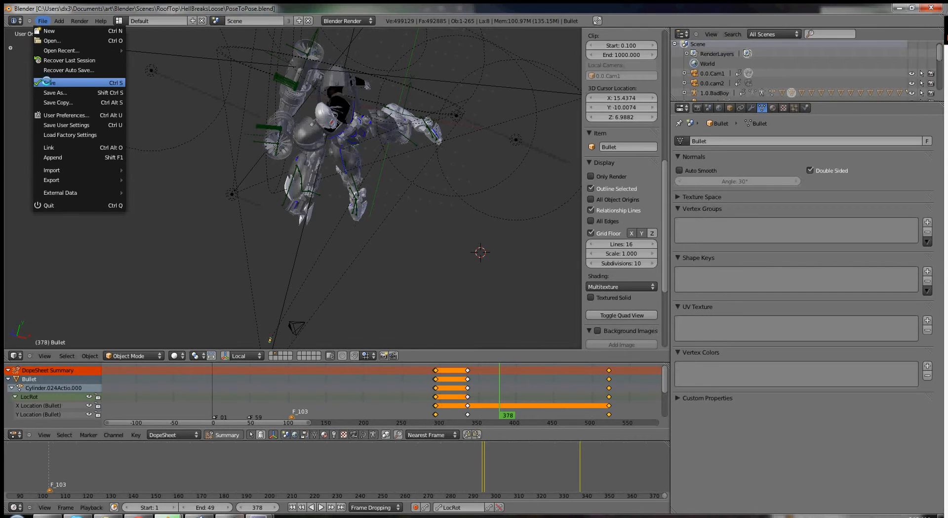
mouse_move(52, 40)
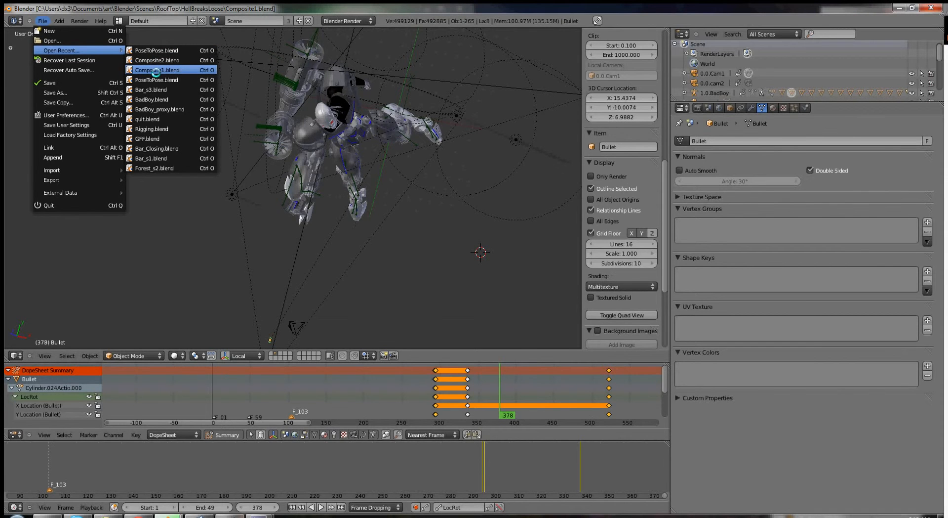
left_click(156, 70)
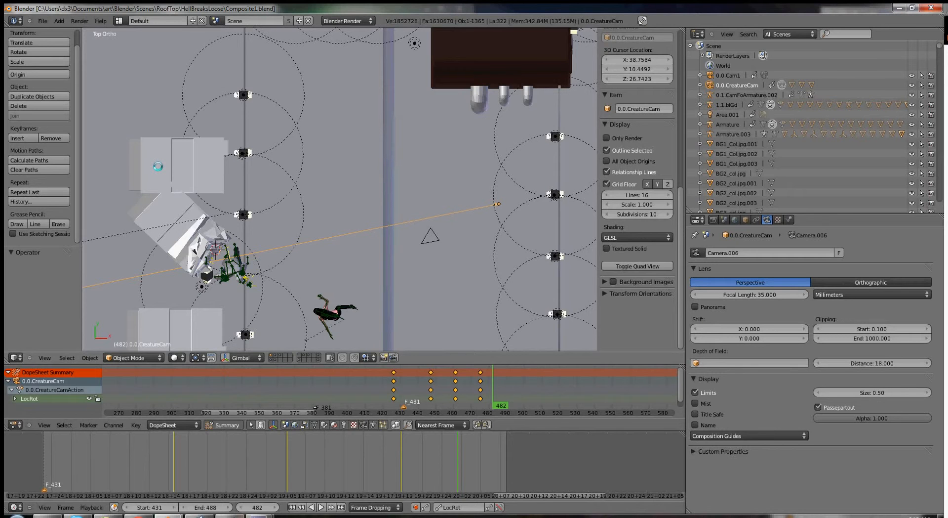
left_click(289, 292)
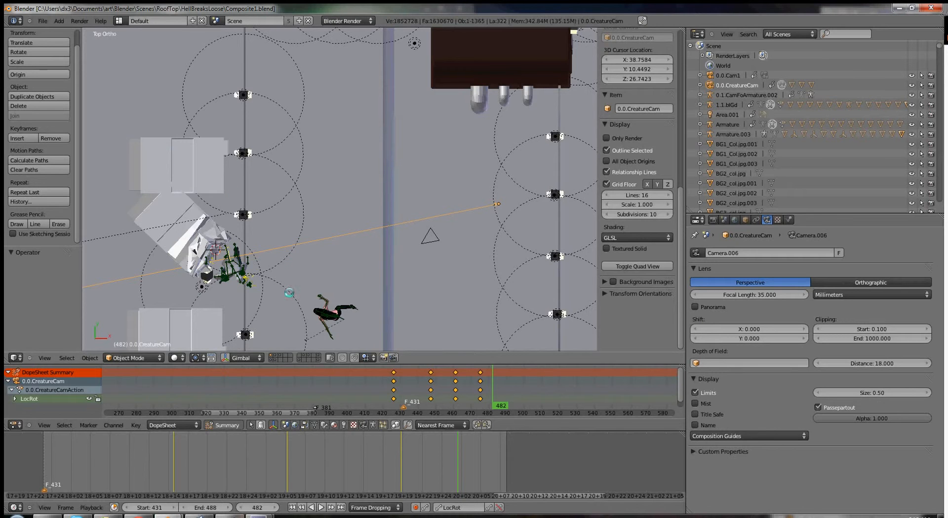
left_click(42, 20)
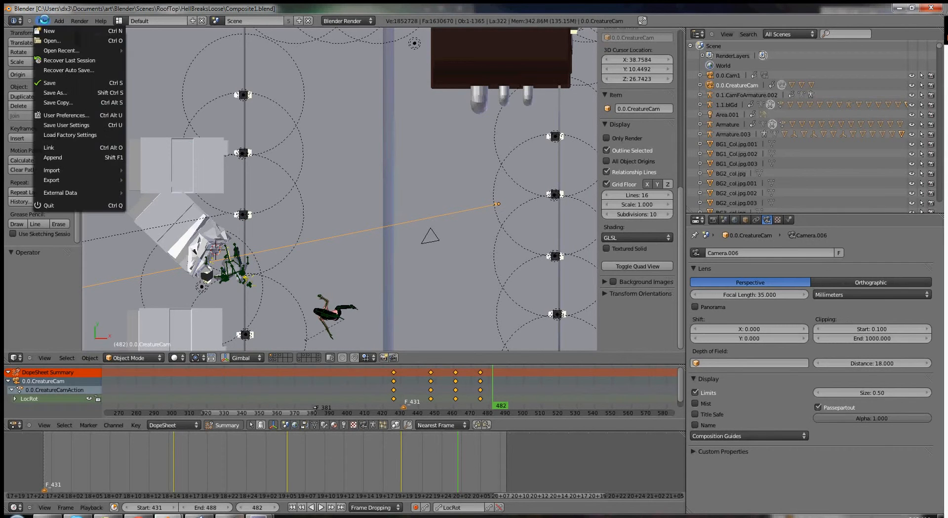
mouse_move(55, 92)
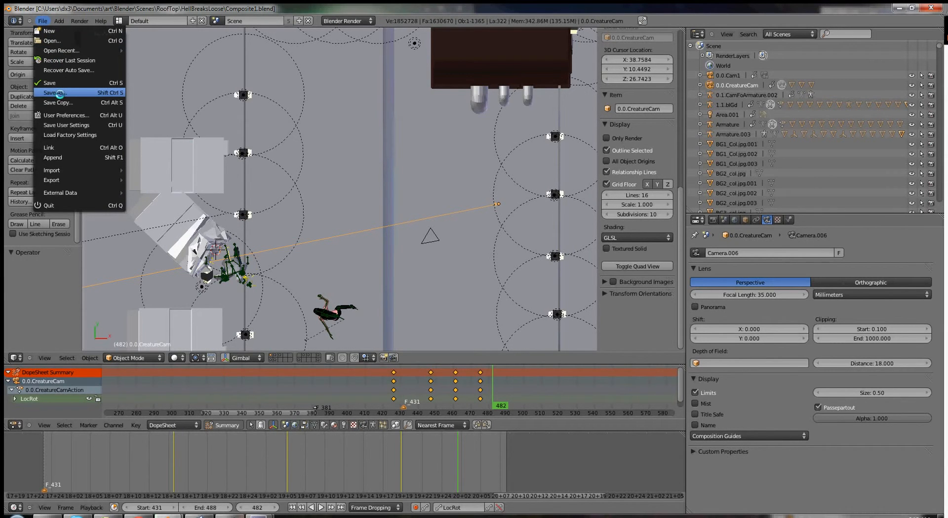
left_click(55, 93)
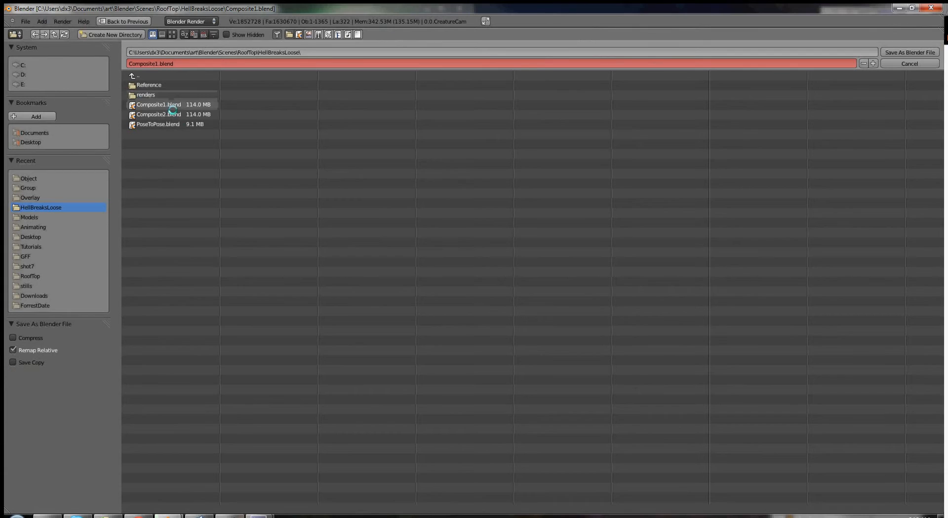
left_click(158, 115)
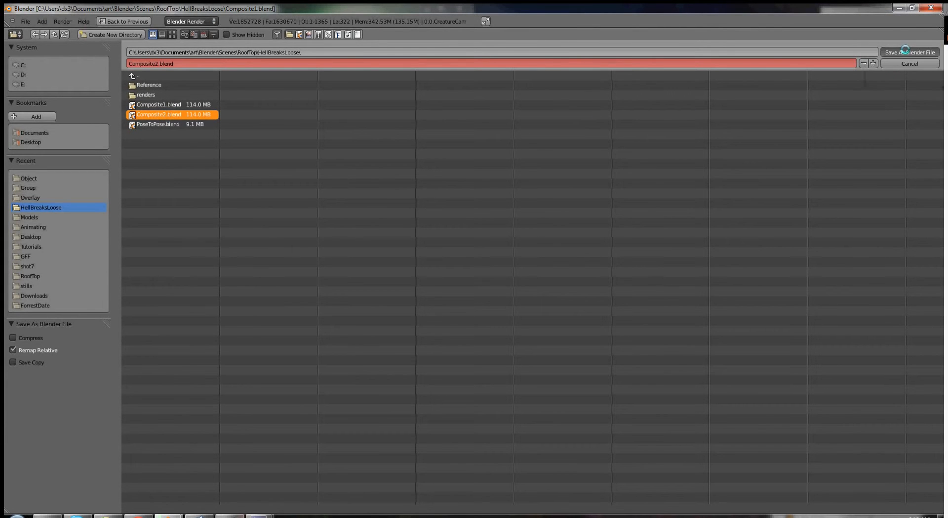
left_click(909, 52)
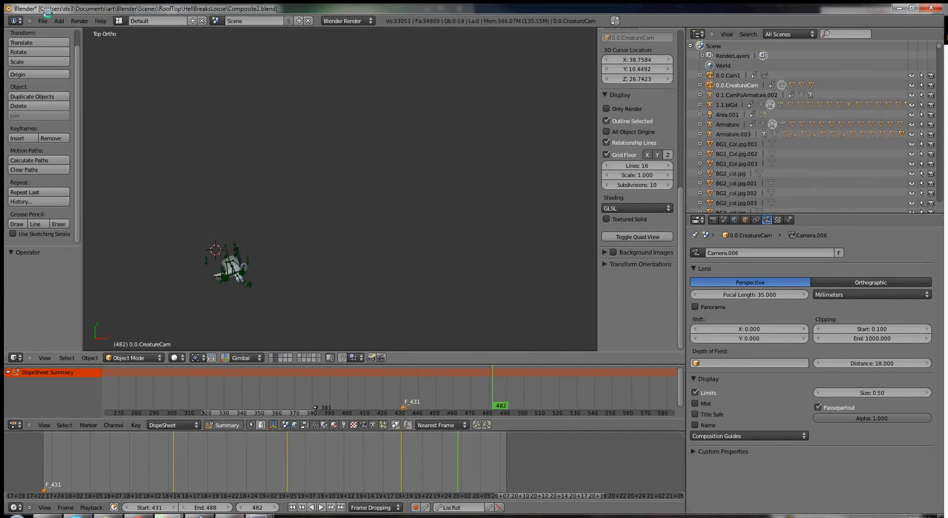
Step: Start an Append and browse into HellBreaksLoose/PoseToPose.blend to reach its data categories
left_click(43, 20)
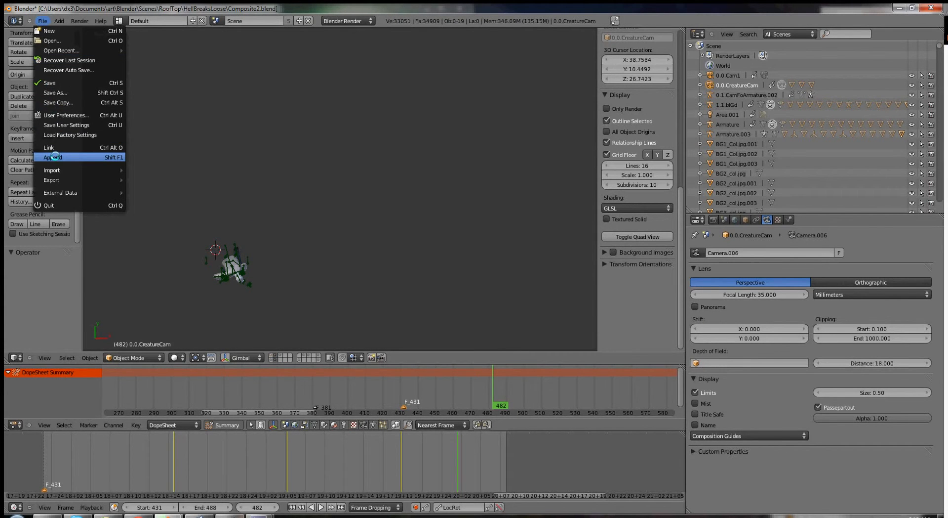
left_click(52, 157)
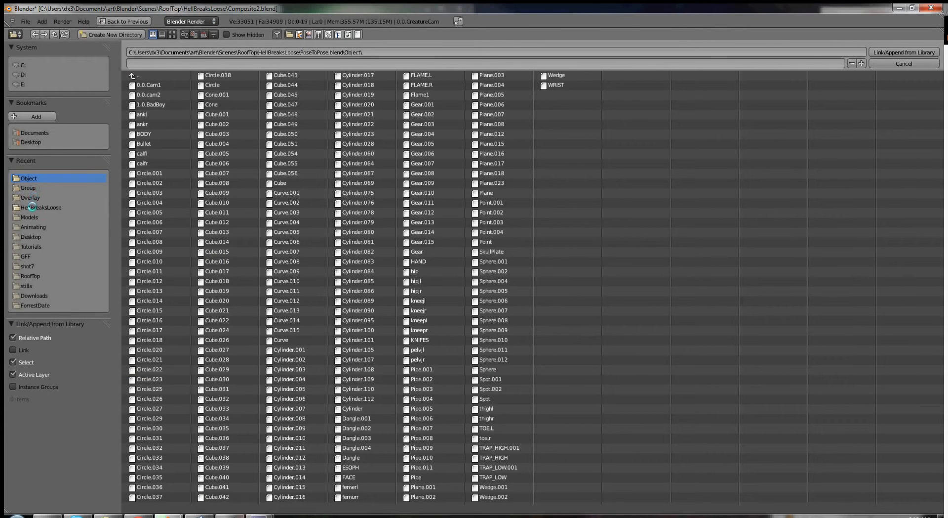
left_click(29, 216)
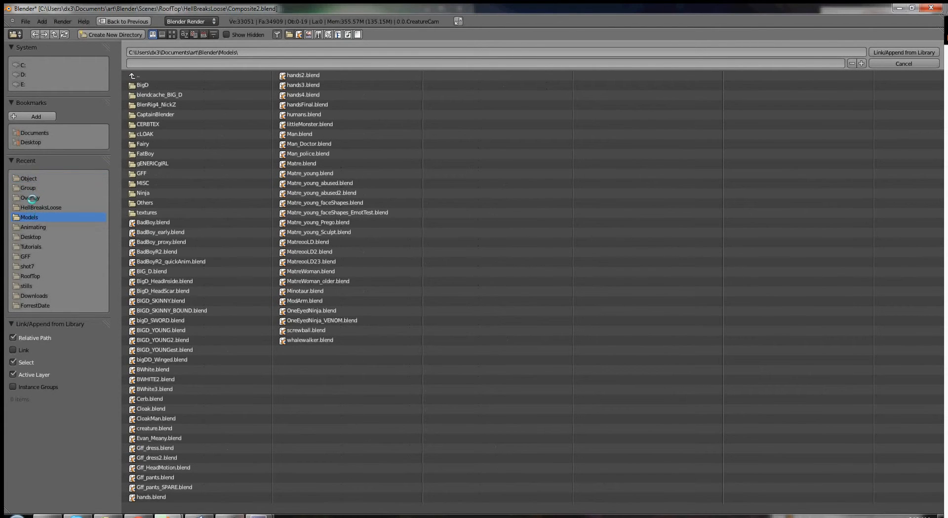
left_click(41, 207)
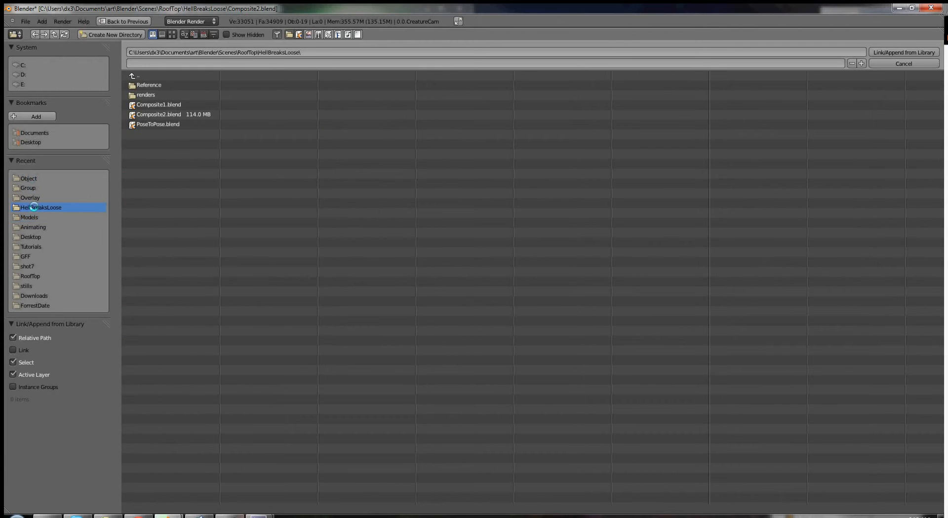
double_click(158, 123)
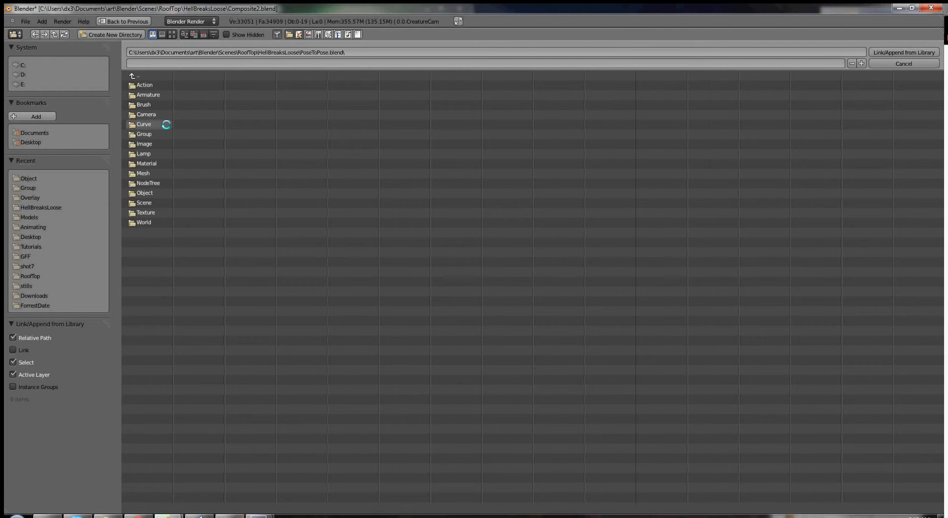
mouse_move(143, 133)
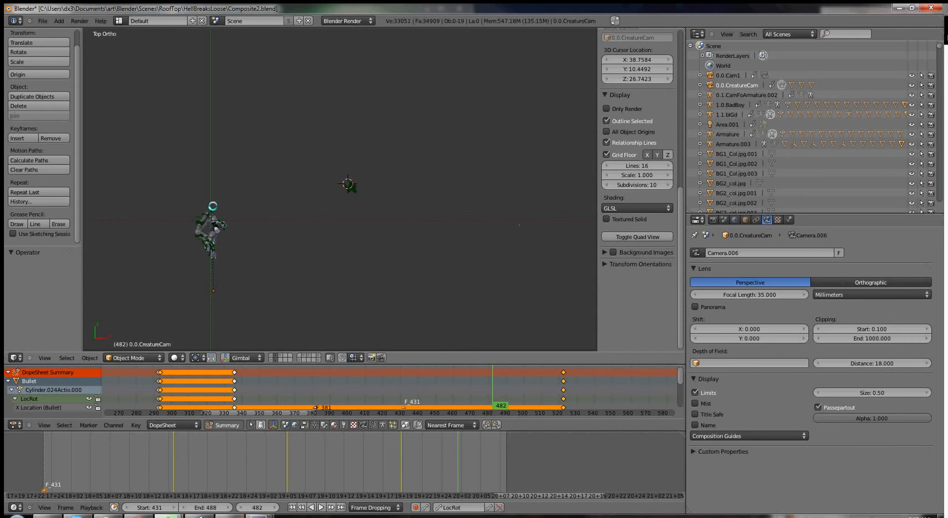
Step: Scale and rotate the appended BadBoy to match the other character, then reveal the rooftop layers
left_click(729, 105)
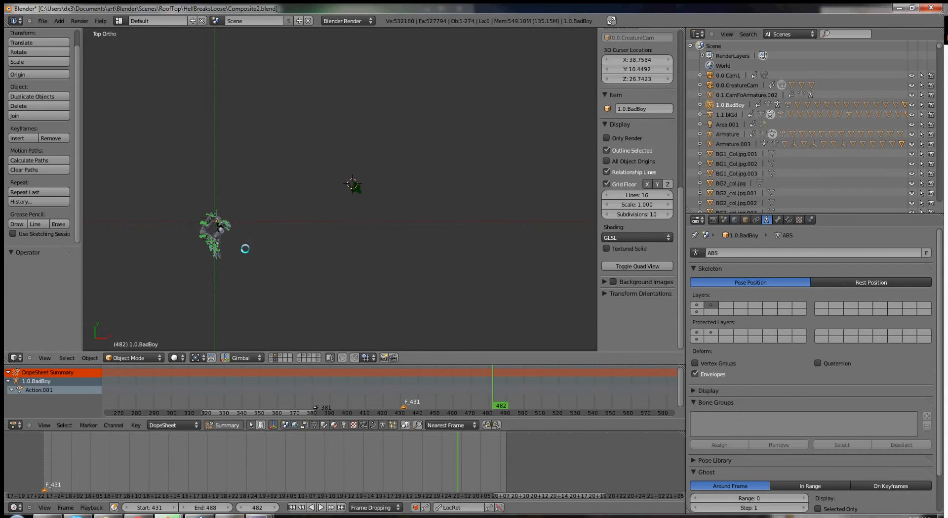
left_click_drag(216, 236, 344, 236)
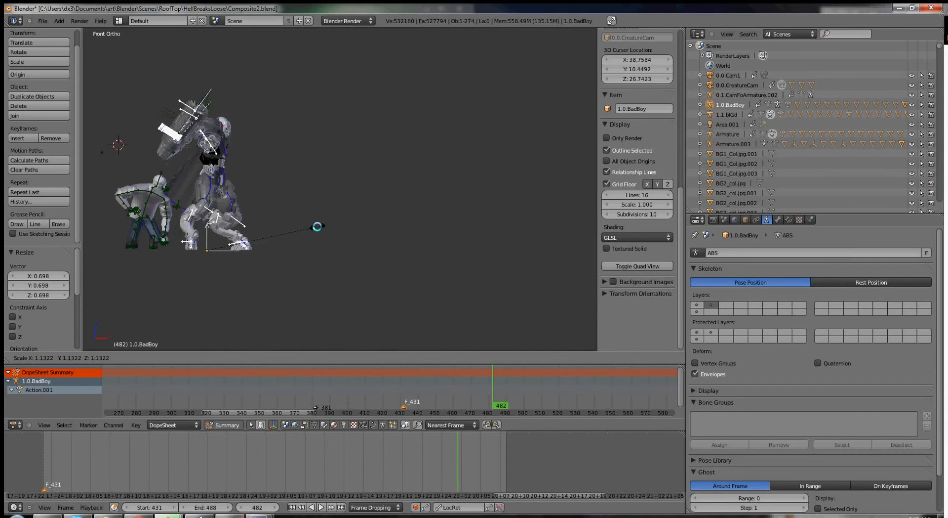
left_click(728, 115)
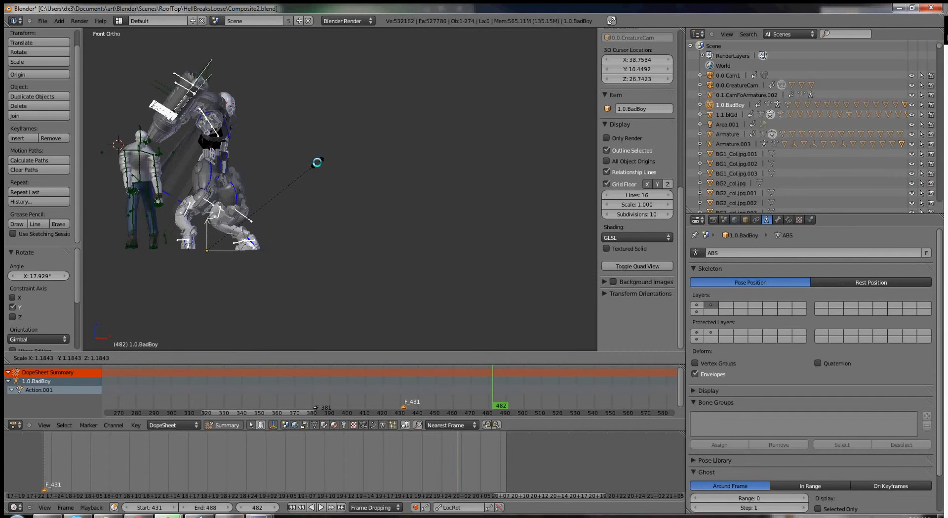
key("s")
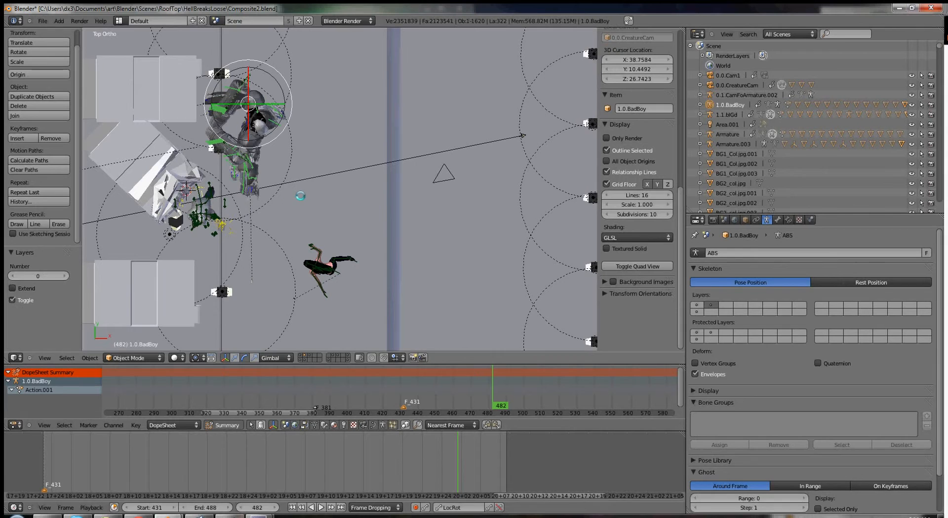
Step: Move BadBoy onto the rooftop beside the building and turn him about 80 degrees
left_click_drag(245, 109, 375, 121)
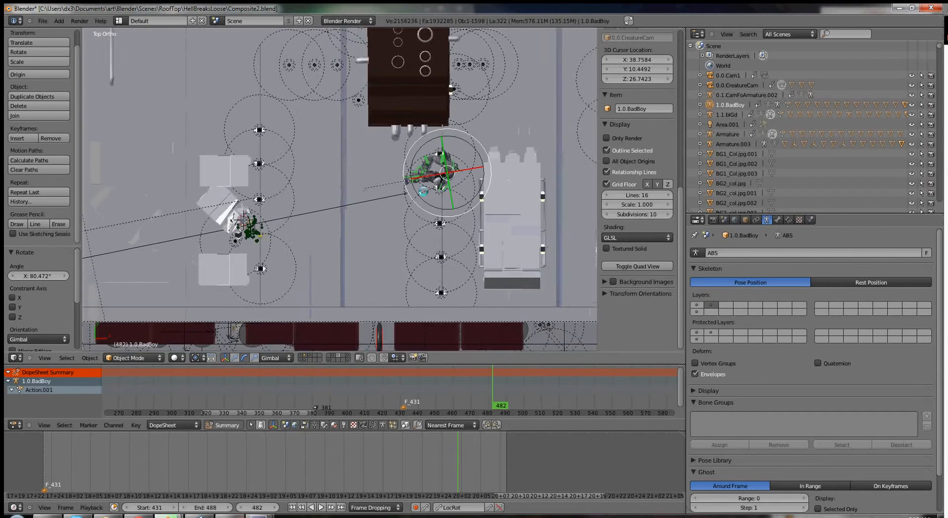
scroll("down", 3)
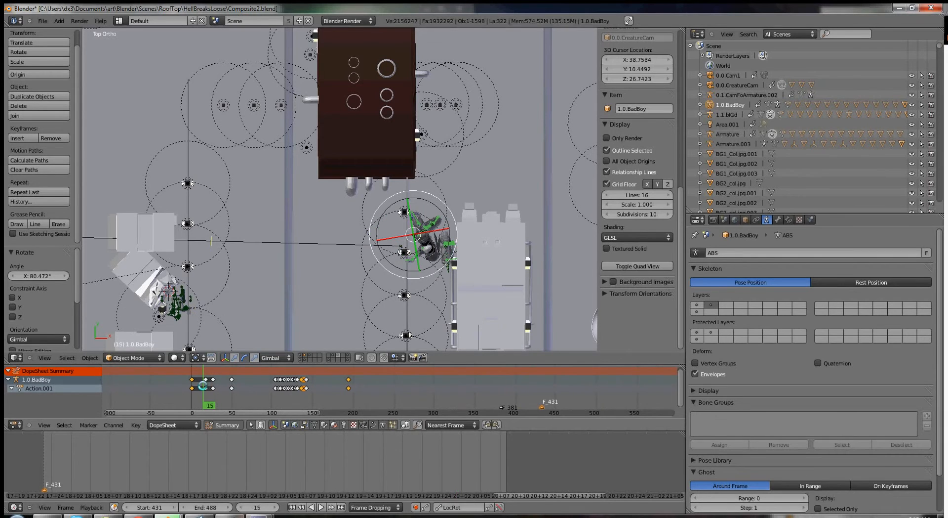
Step: Scrub BadBoy's action through frames 94, 138, 298 and 386 up to frame 437
left_click_drag(203, 387, 225, 388)
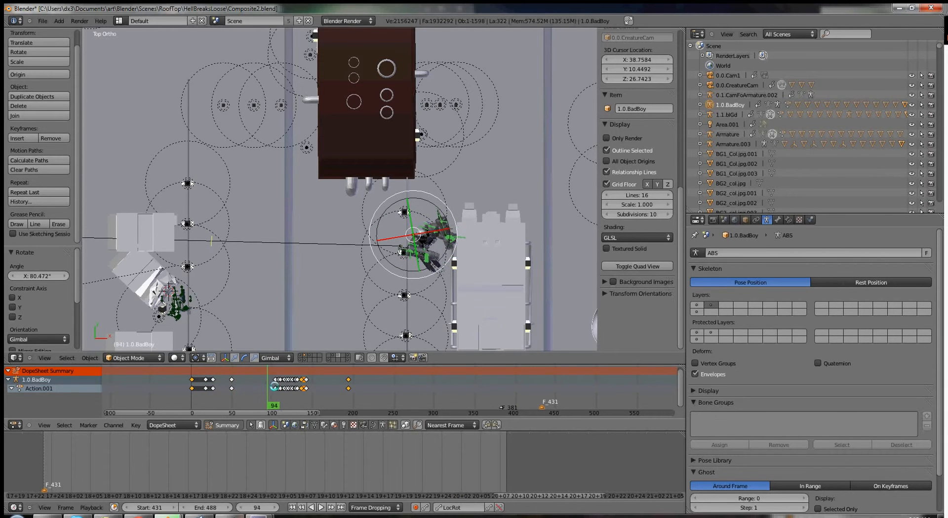
left_click(311, 405)
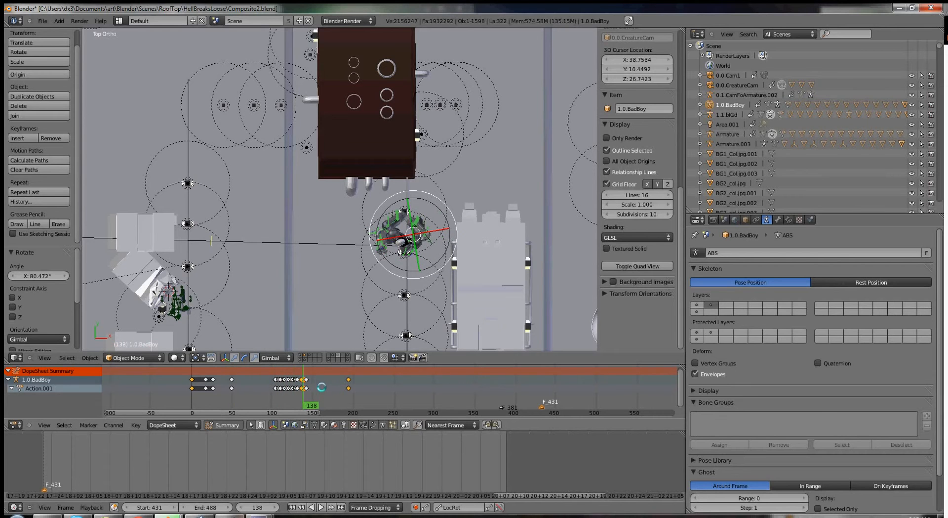
left_click_drag(311, 387, 377, 387)
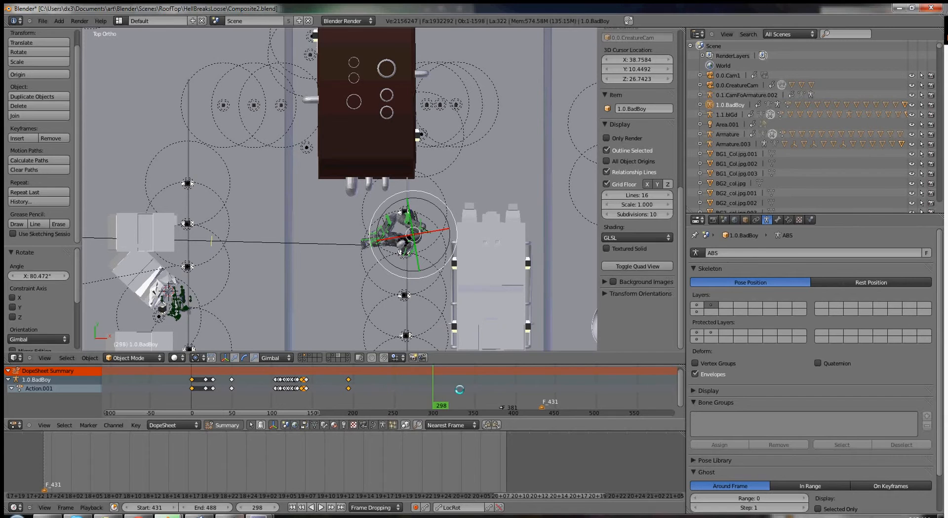
left_click_drag(441, 390, 512, 389)
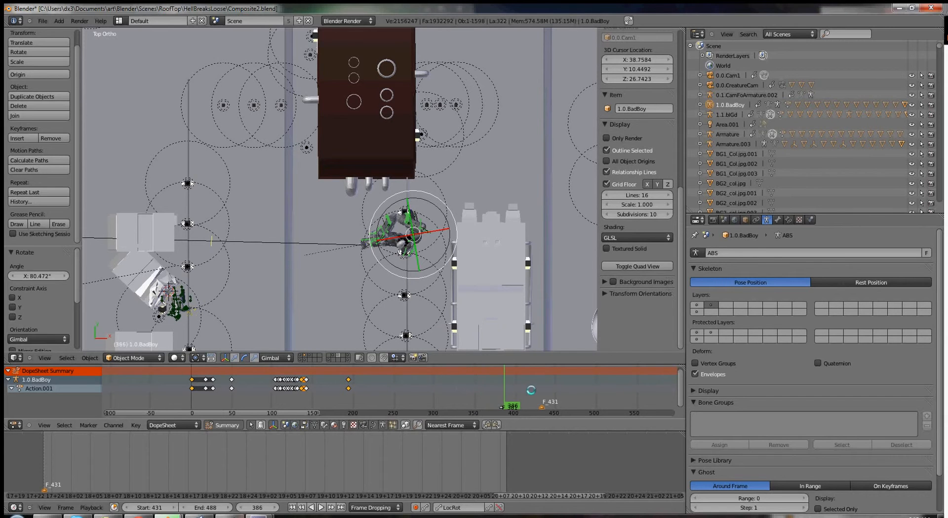
left_click(544, 404)
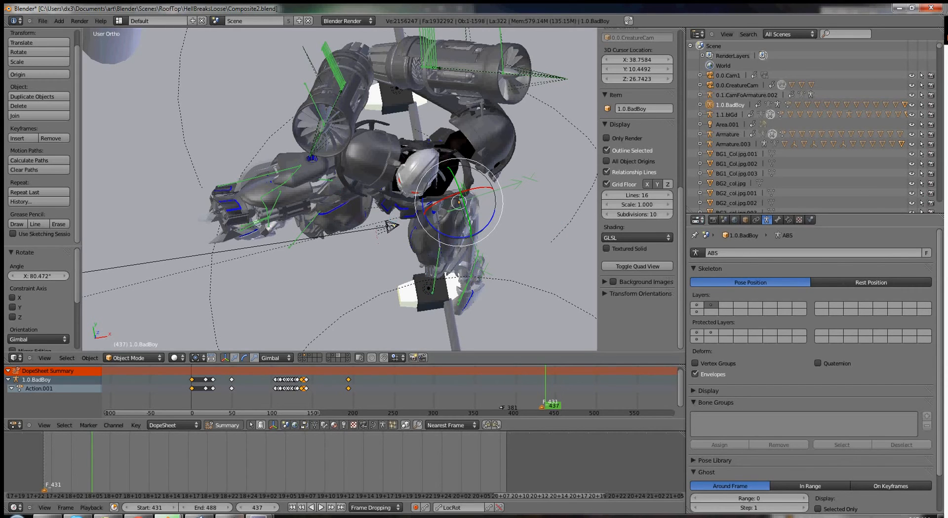
mouse_move(911, 203)
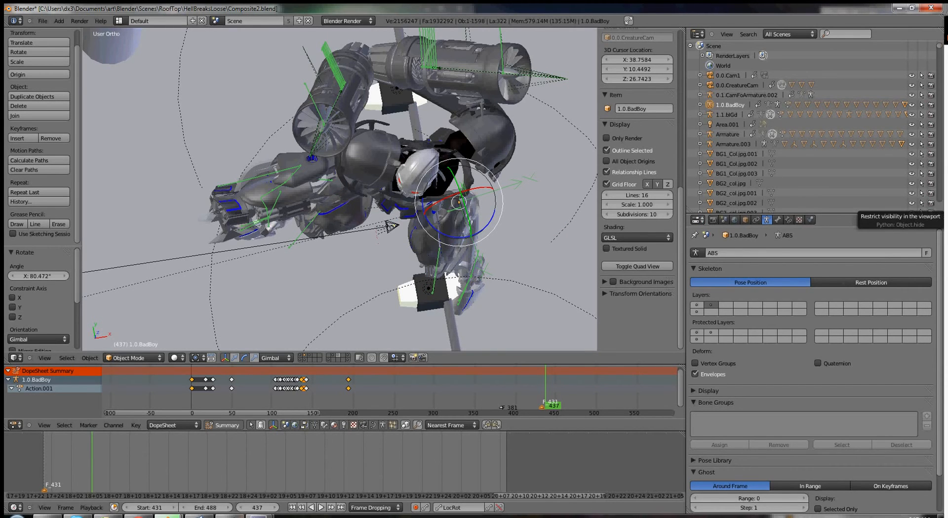